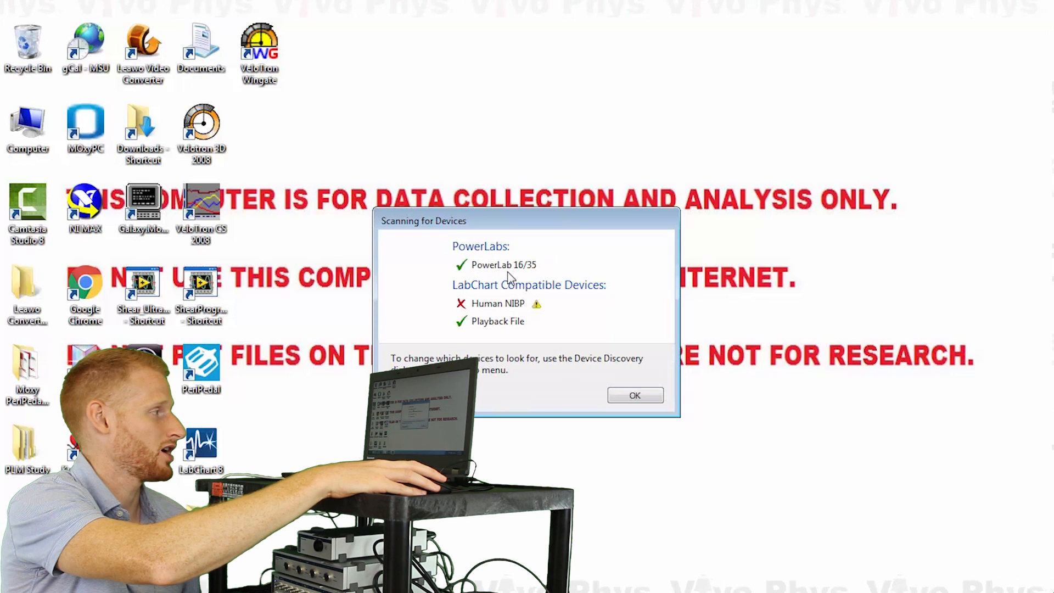
mouse_move(504, 313)
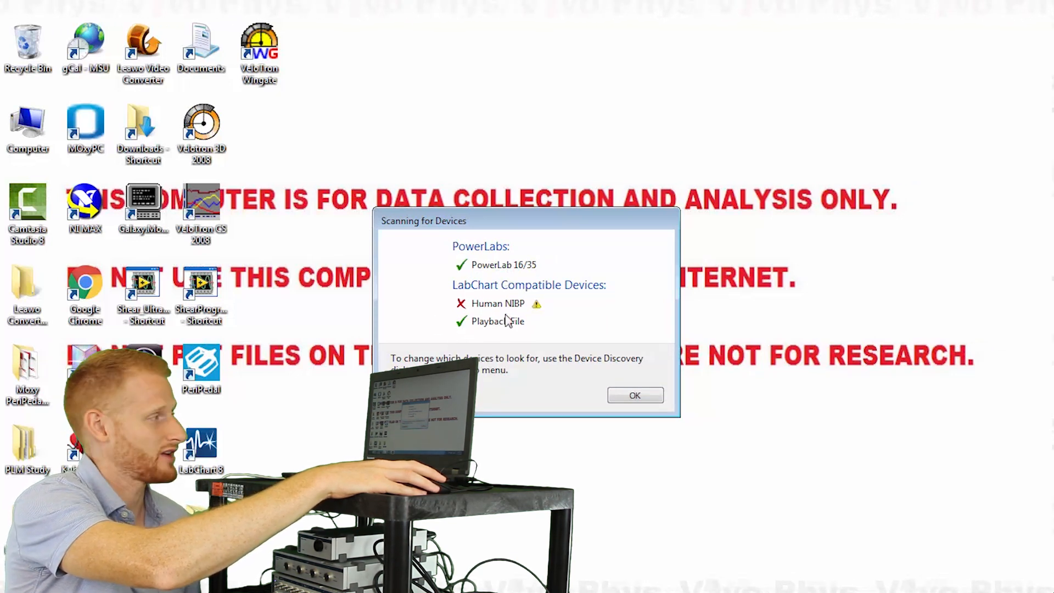
Step: Accept the device scan results confirming the PowerLab 16/35 was found
click(634, 394)
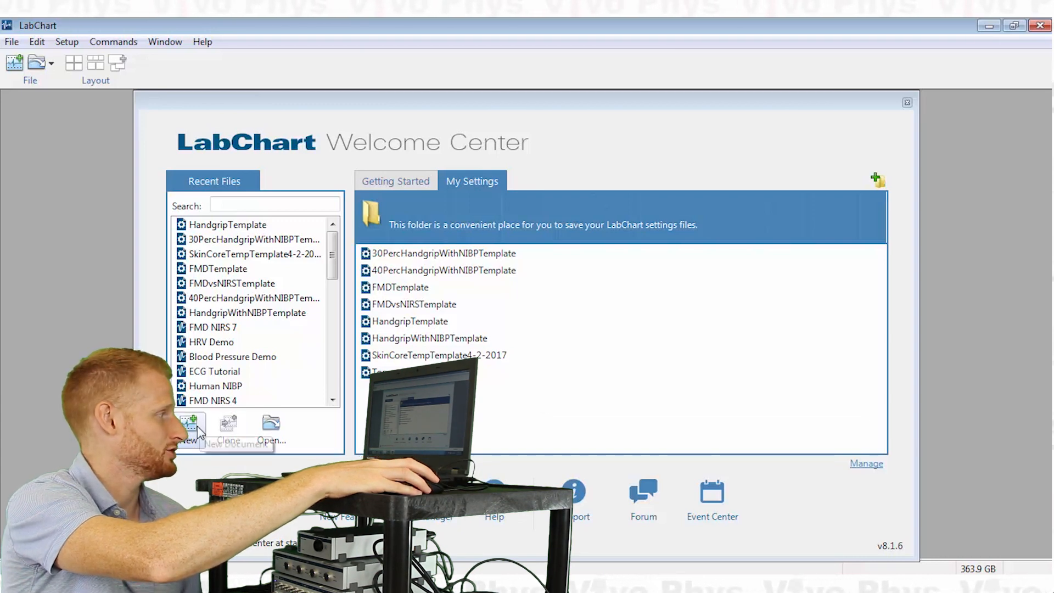
Step: Start a new blank Chart View document for the PowerLab 16/35 from the Welcome Center
click(190, 424)
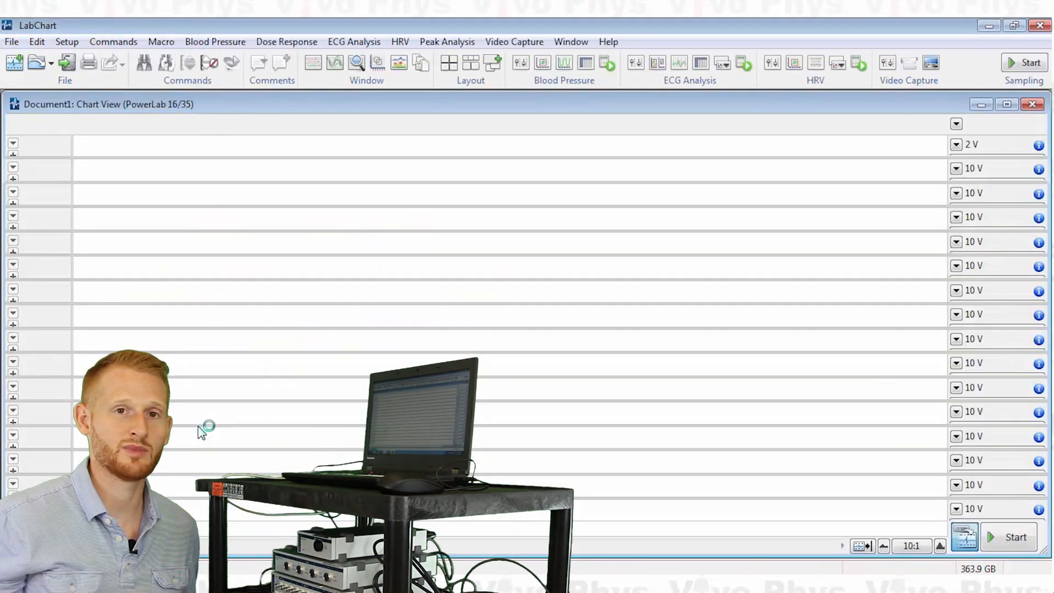